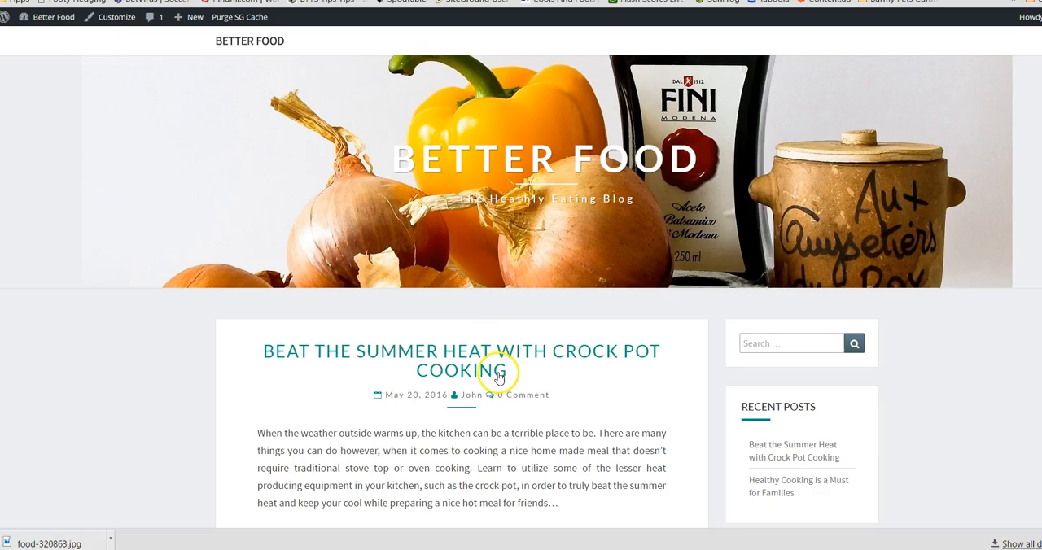
Open the crock pot post in the editor and start setting its featured image.
scroll("down", 3)
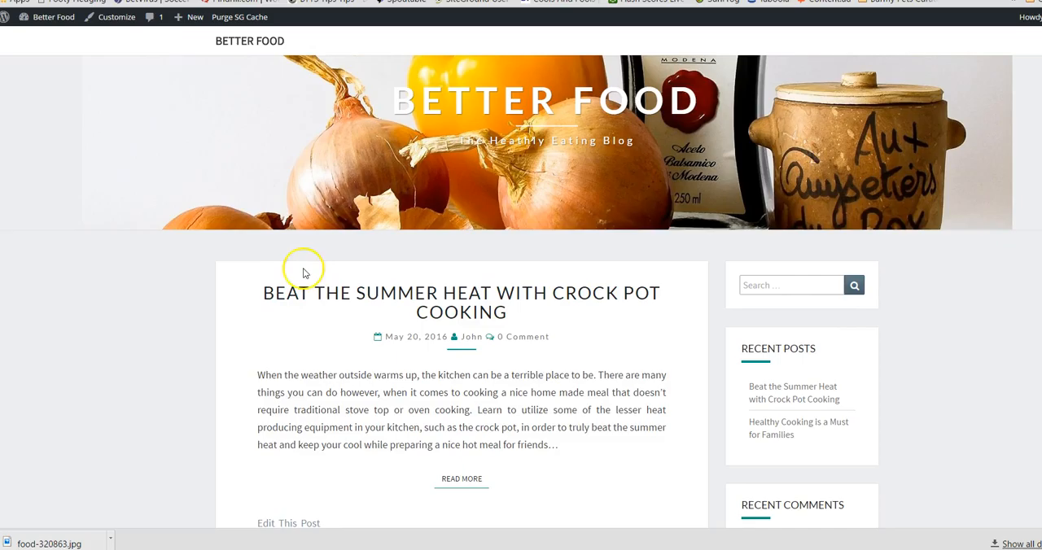
scroll("down", 3)
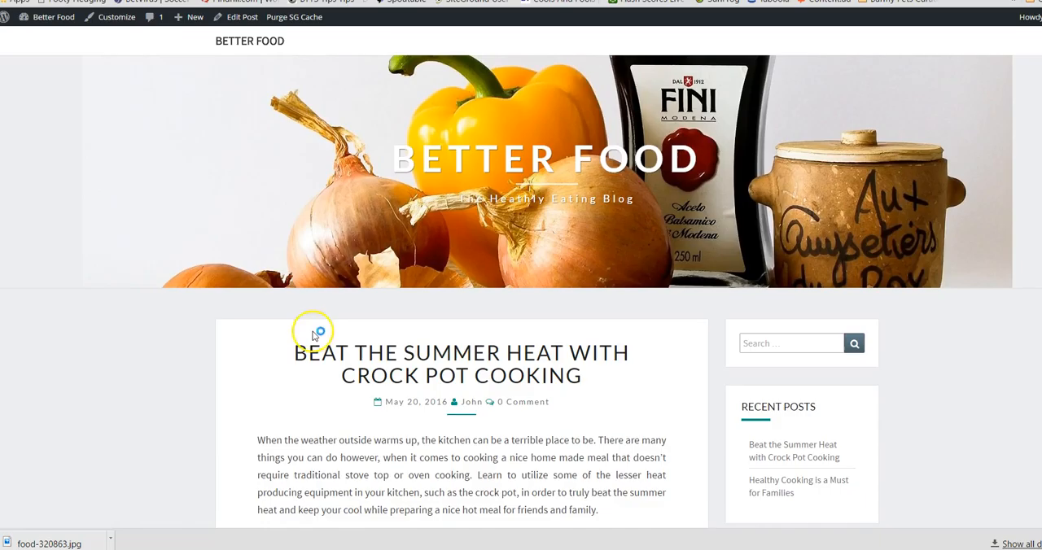
left_click(241, 17)
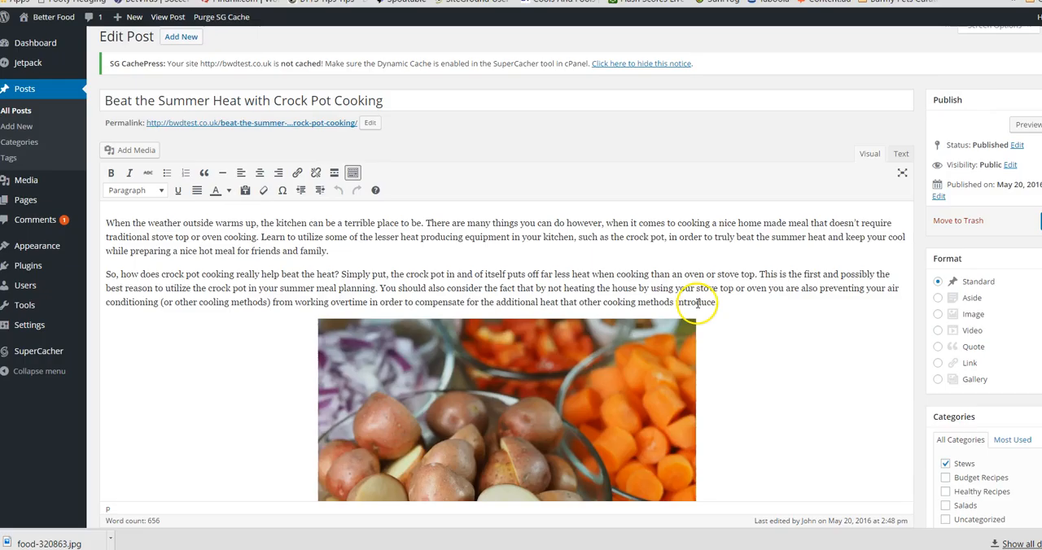
scroll("down", 3)
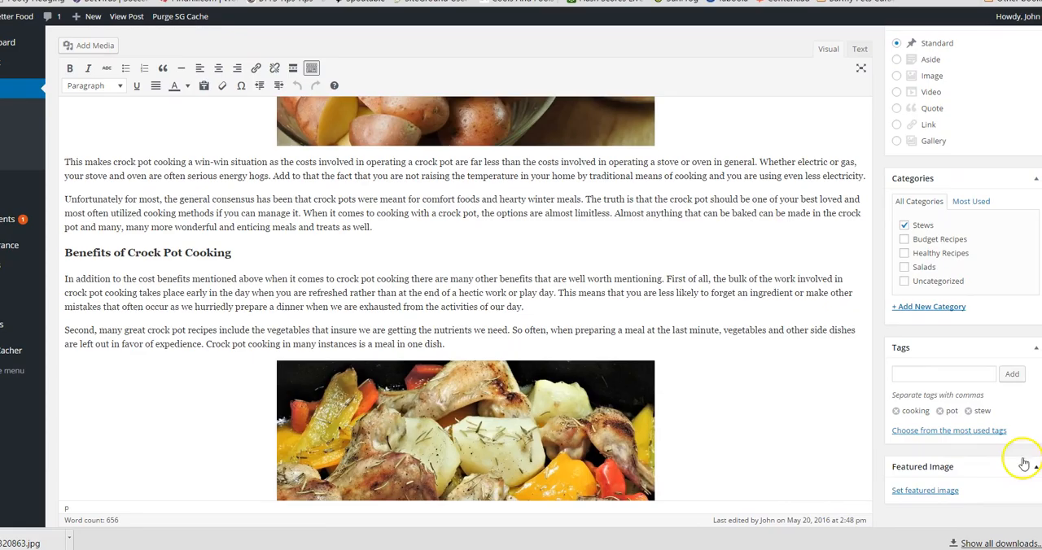
left_click(925, 490)
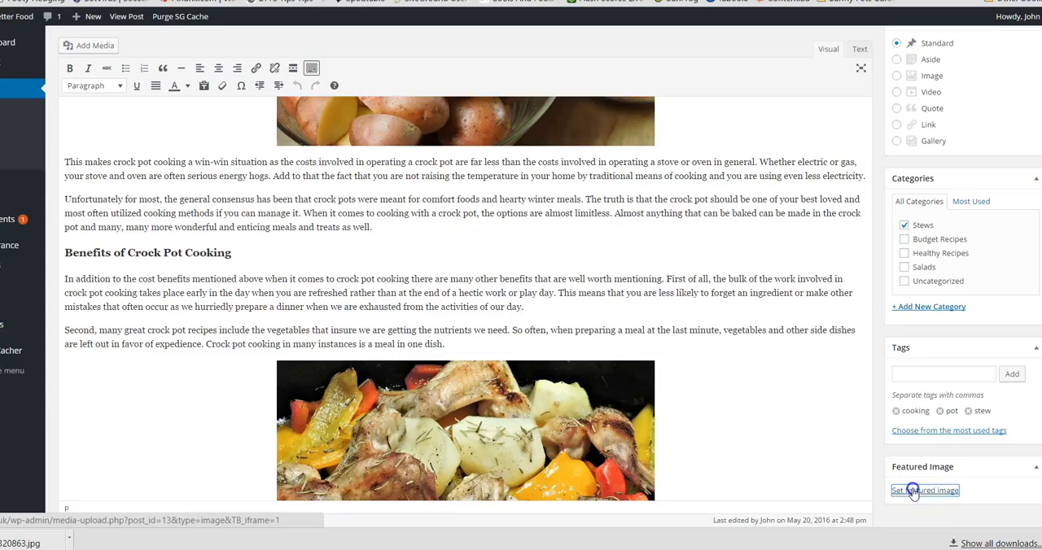
left_click(925, 490)
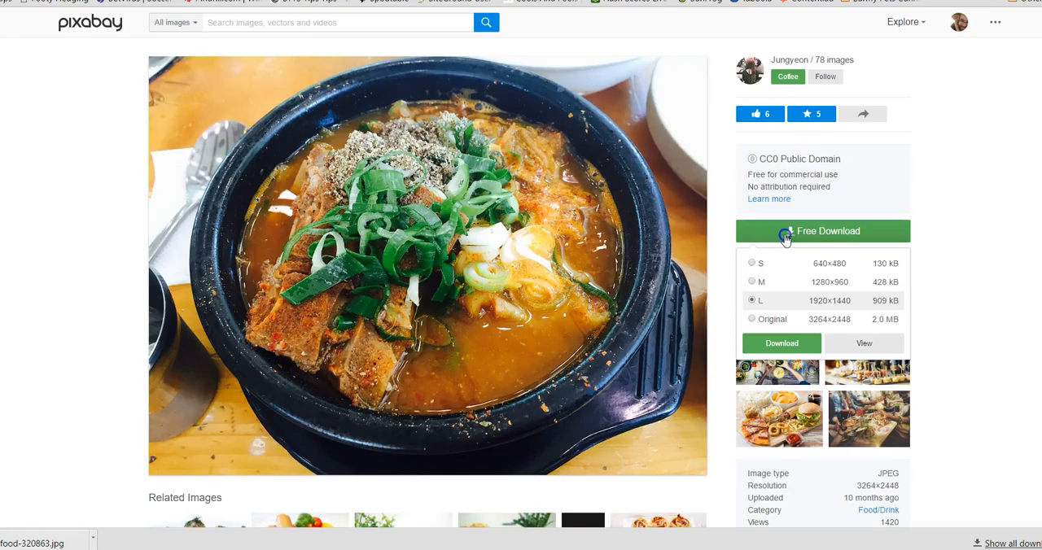
Download the Pixabay photo of stew in a black stone pot.
left_click(822, 231)
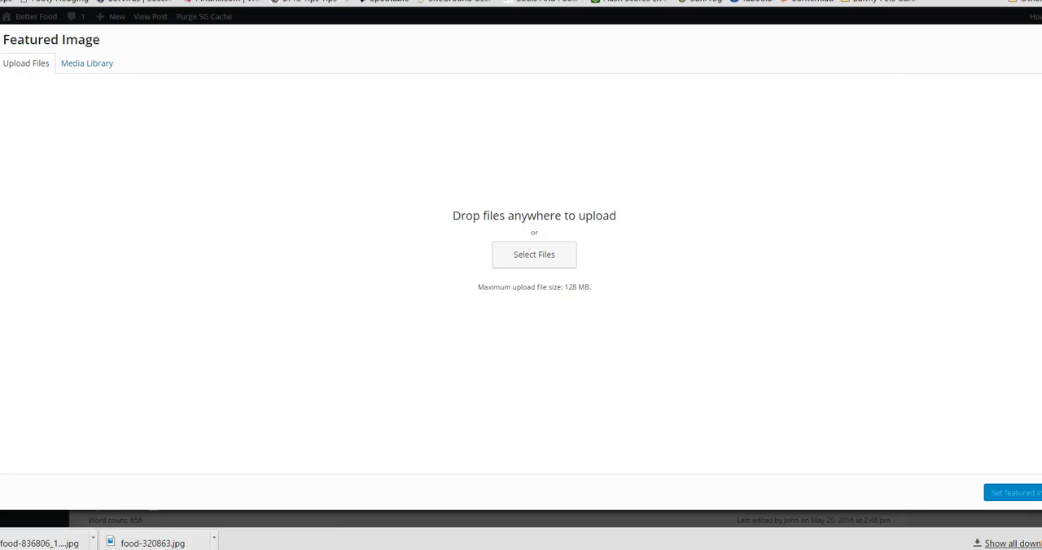
Upload the stew photo titled 'pot cooking' and make it the crock pot post's featured image.
left_click(86, 62)
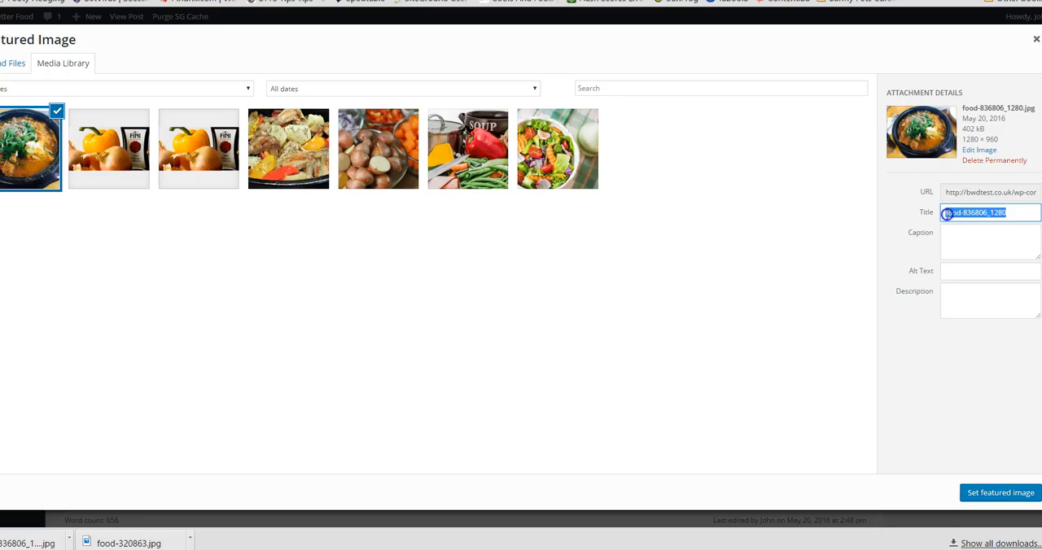
type("pot cooking")
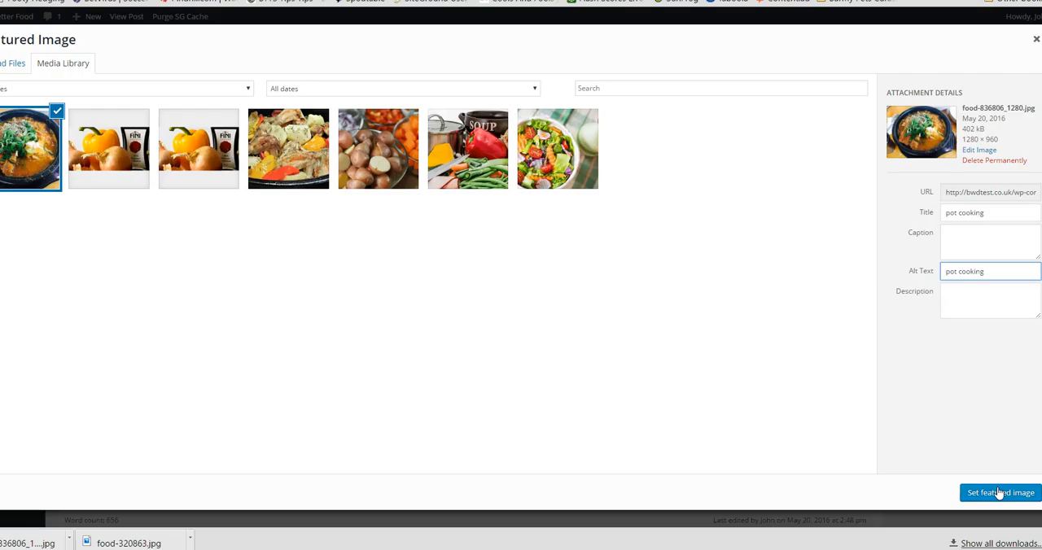
left_click(999, 492)
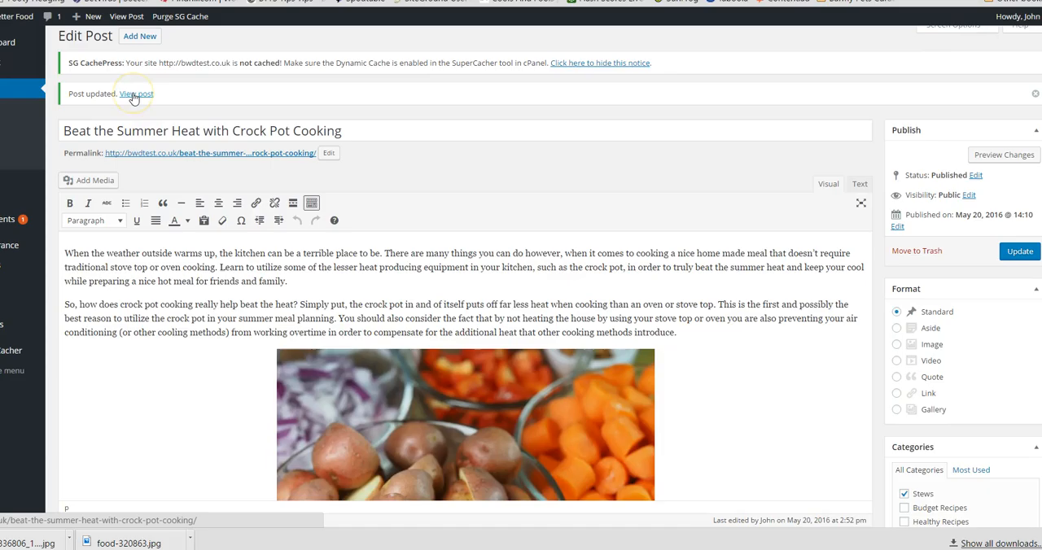
View the updated crock pot post on the site showing the stew photo.
left_click(135, 95)
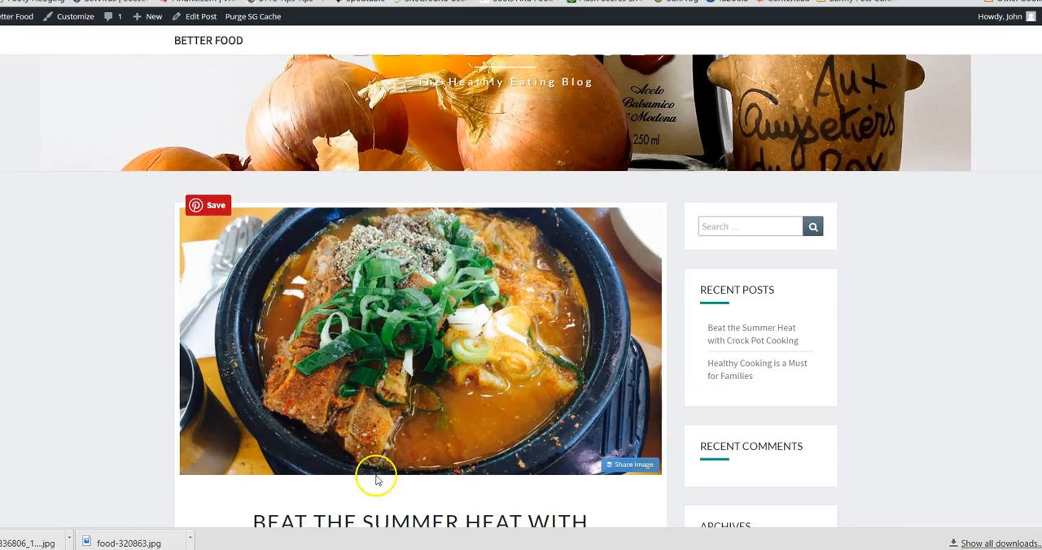
scroll("down", 3)
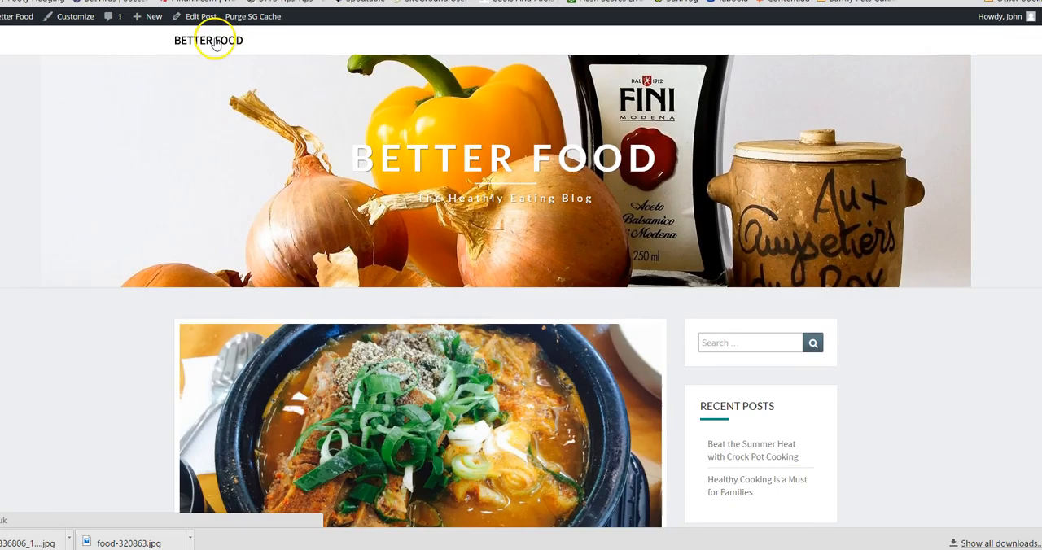
Scroll the Better Food home page to the Healthy Cooking is a Must for Families post.
scroll("down", 3)
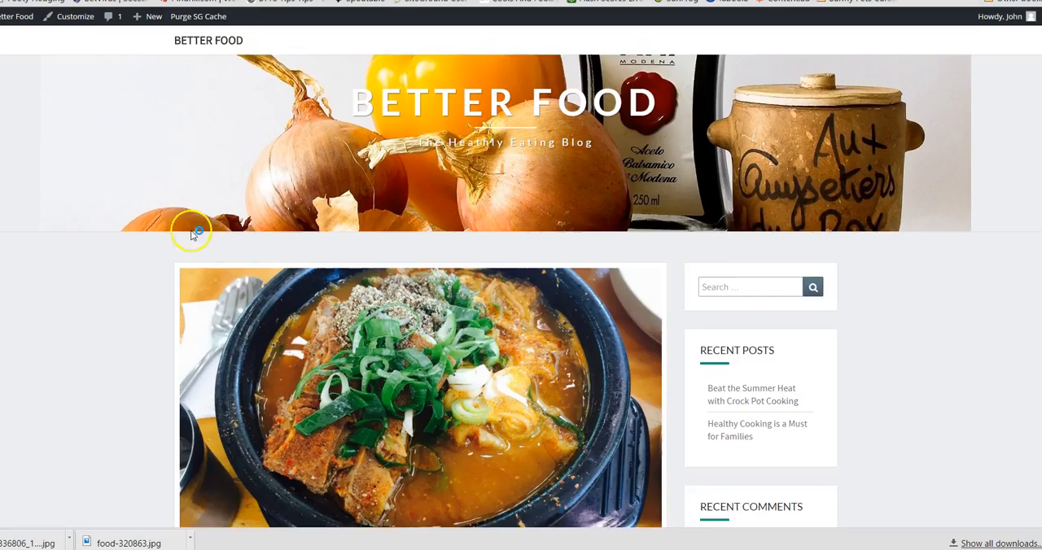
scroll("down", 3)
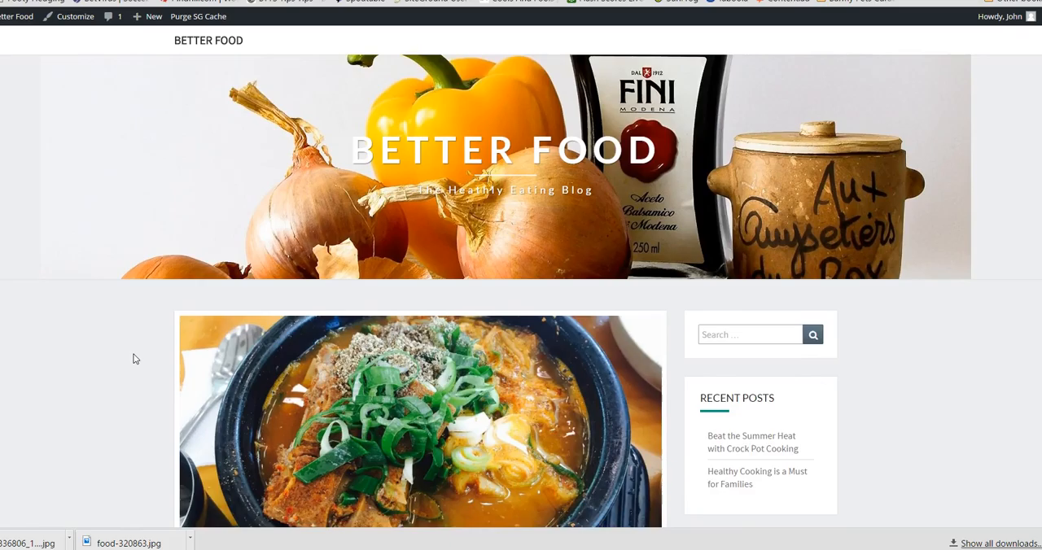
scroll("down", 3)
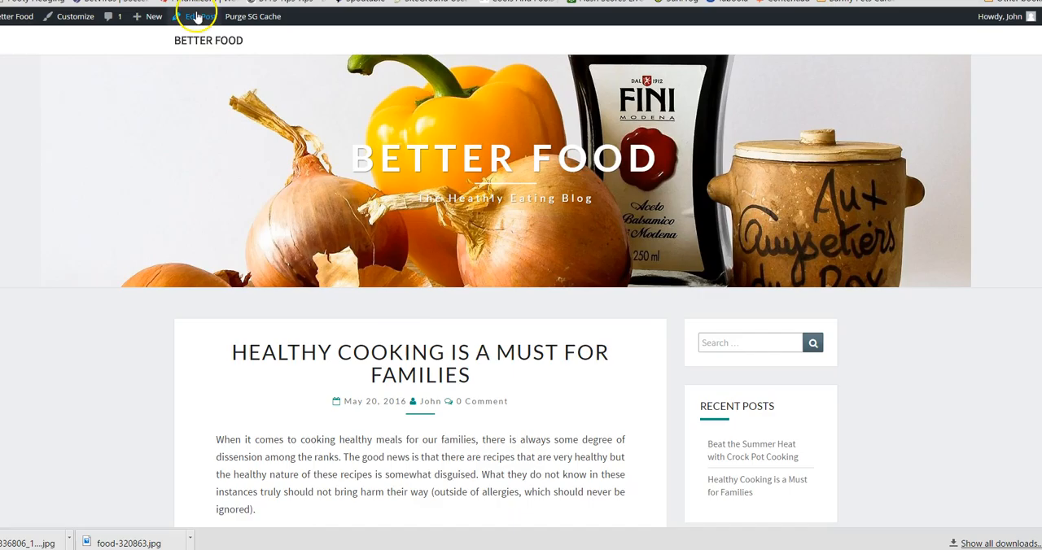
Edit the Healthy Cooking post and download the Pixabay 'healthy' carrot and vegetable photo.
left_click(195, 17)
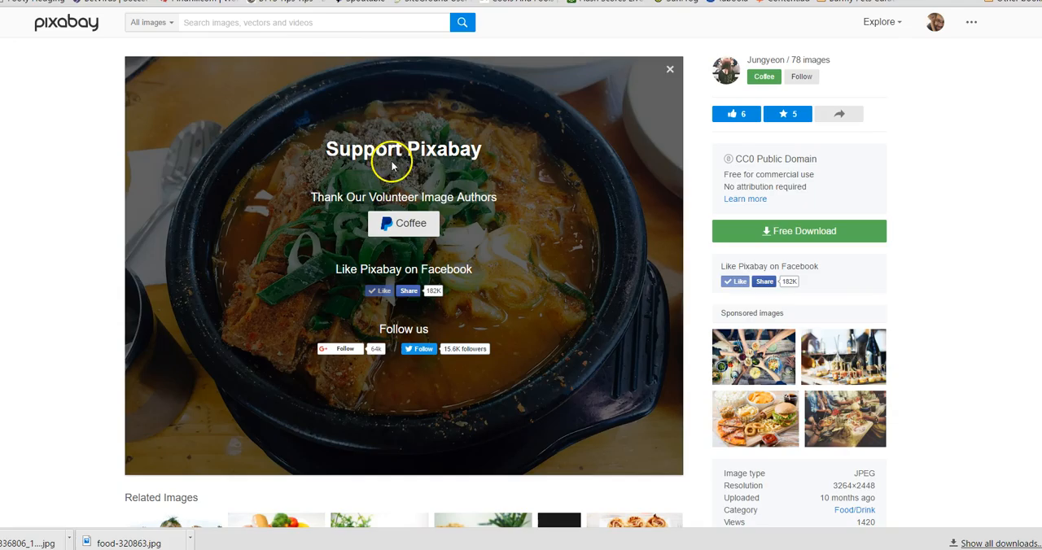
type("healthy")
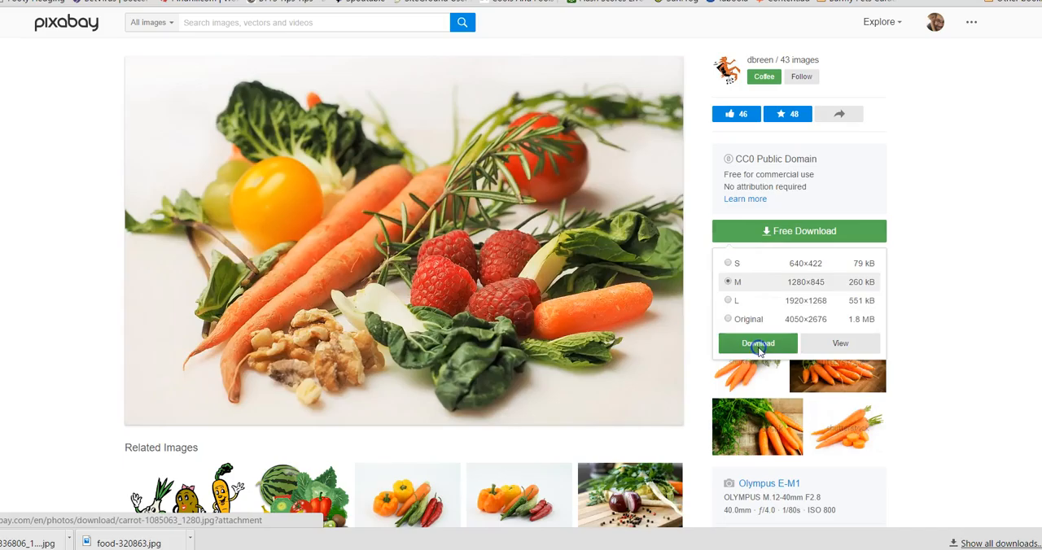
left_click(757, 342)
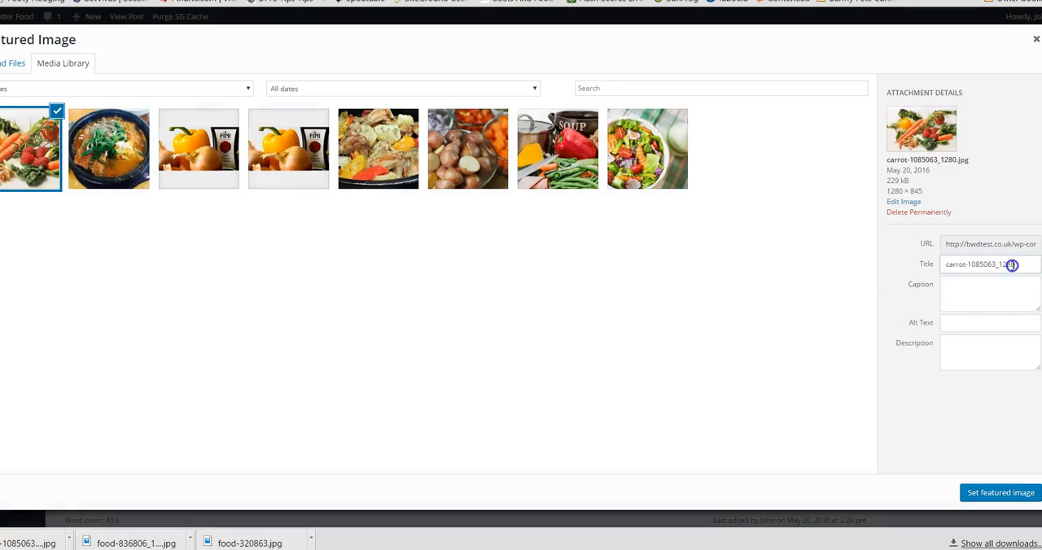
Title the carrot photo 'healthy food', alt text 'healthy food featured', and make it the featured image.
type("healthy food")
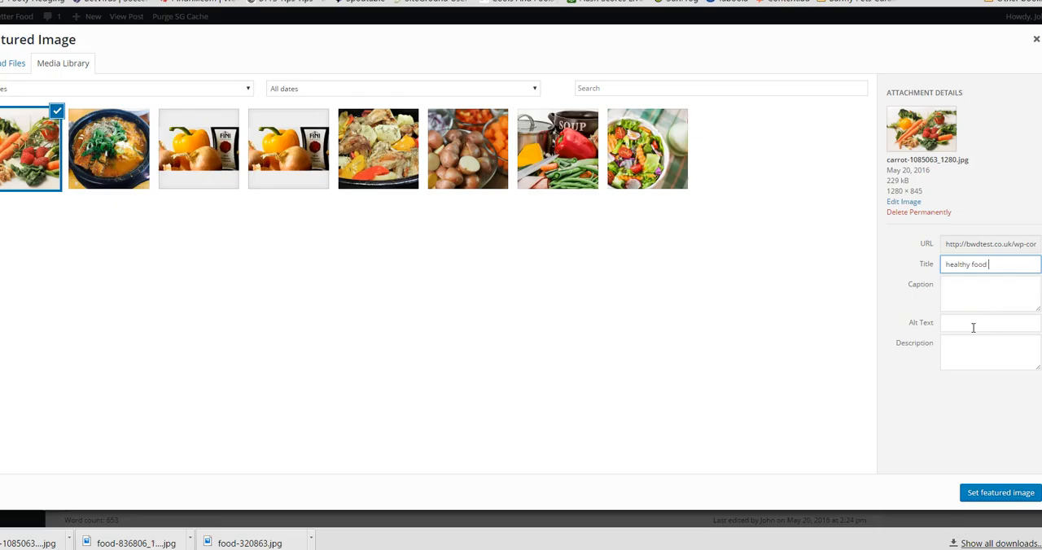
type("healthy food featured")
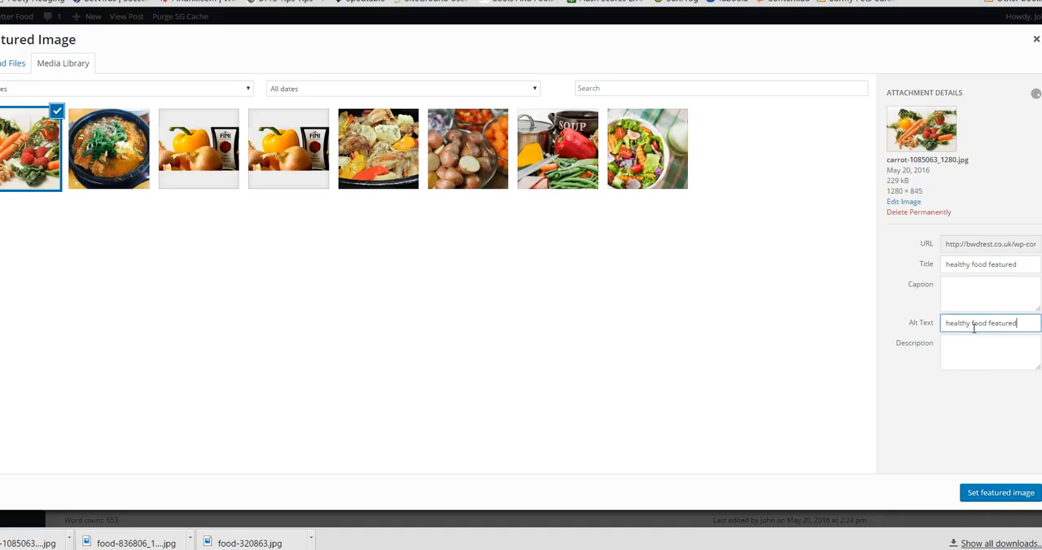
left_click(1000, 492)
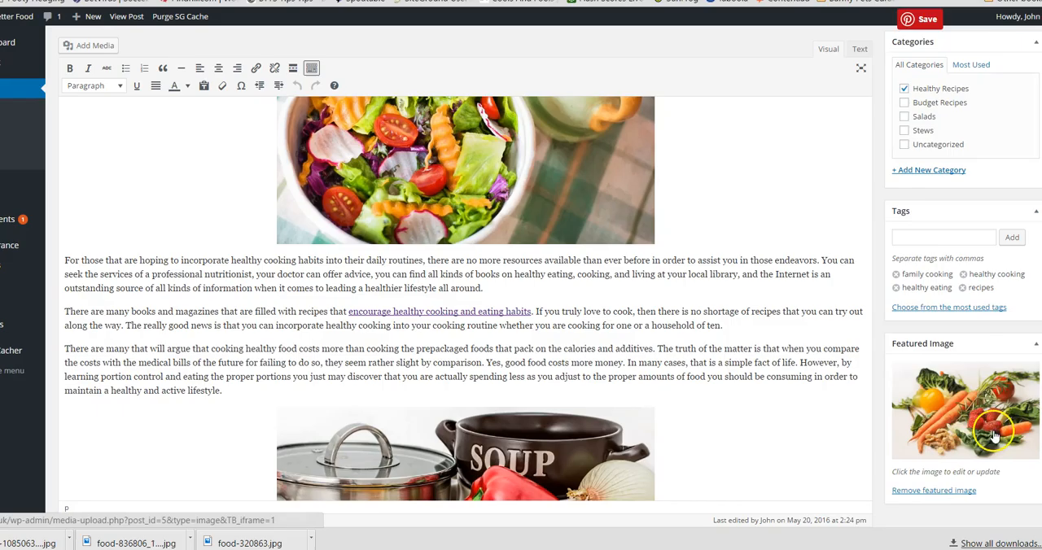
Update the Healthy Cooking post and view the home page previews with the stew photo.
left_click(920, 18)
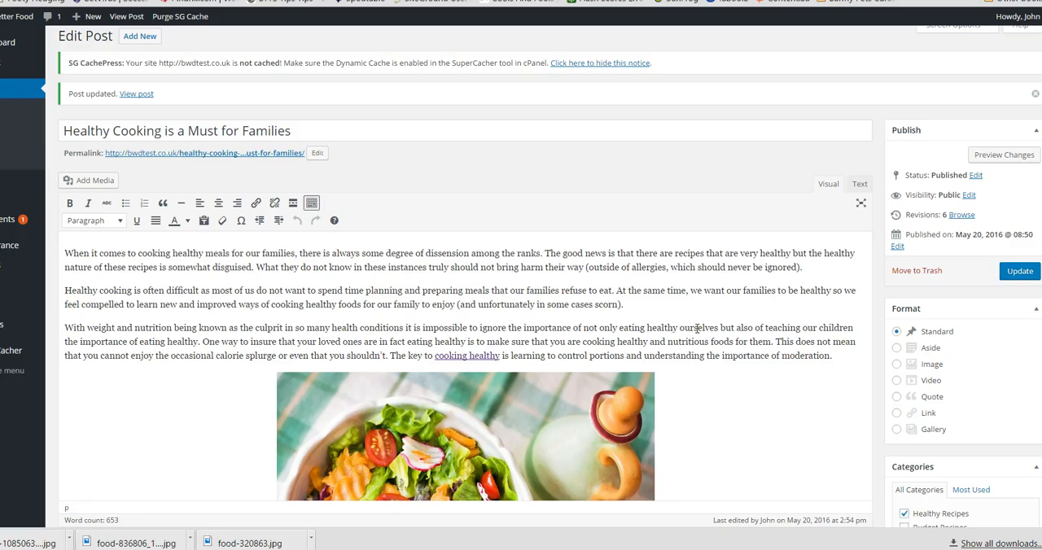
left_click(137, 93)
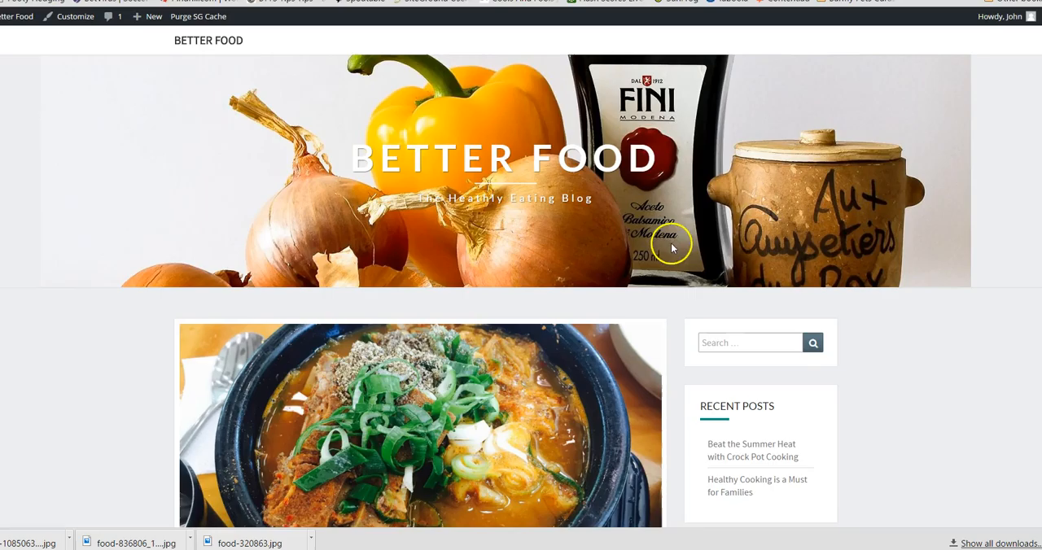
scroll("down", 3)
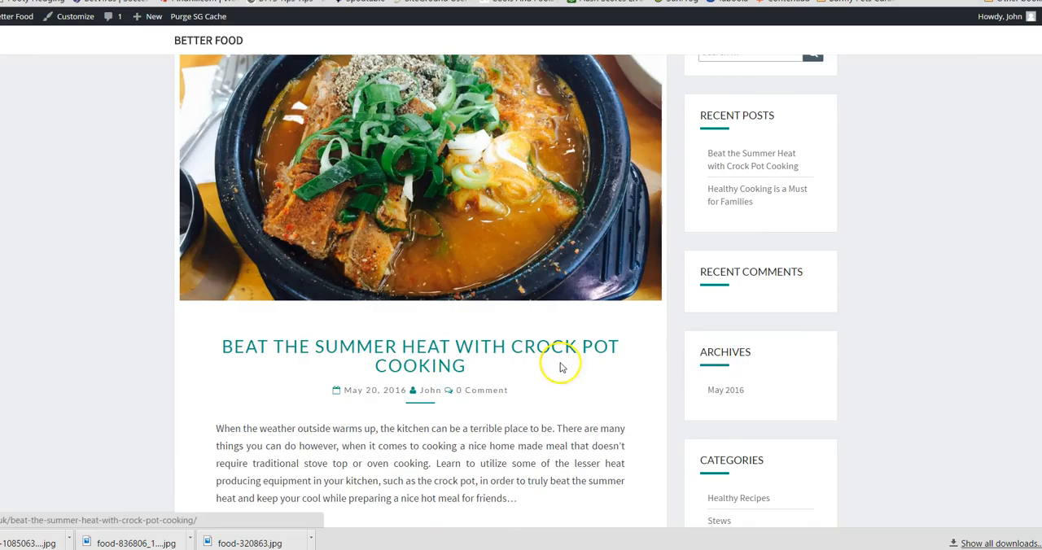